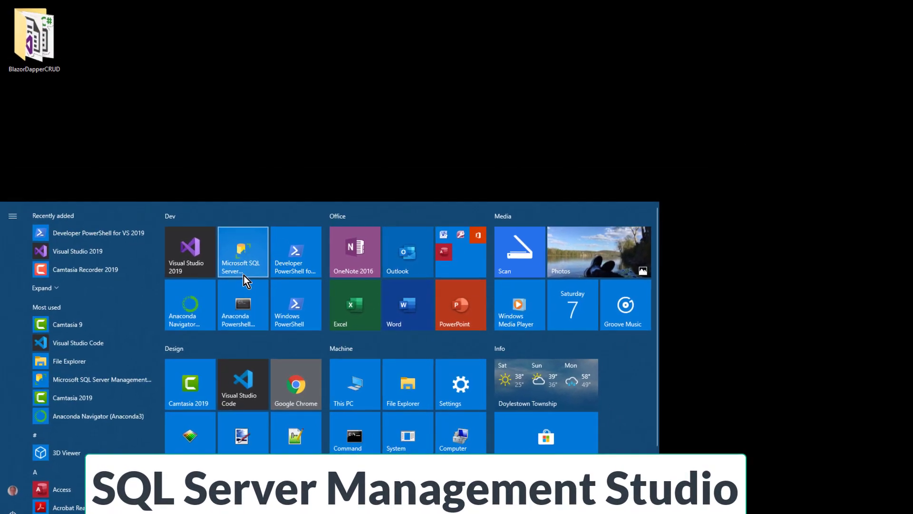
Launch SQL Server Management Studio from the Start menu to reach the Connect to Server dialog
left_click(241, 252)
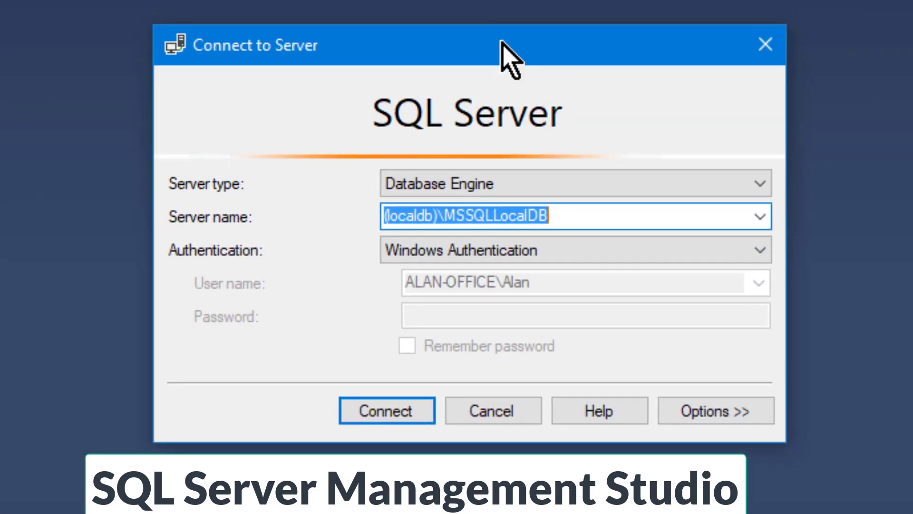
mouse_move(538, 228)
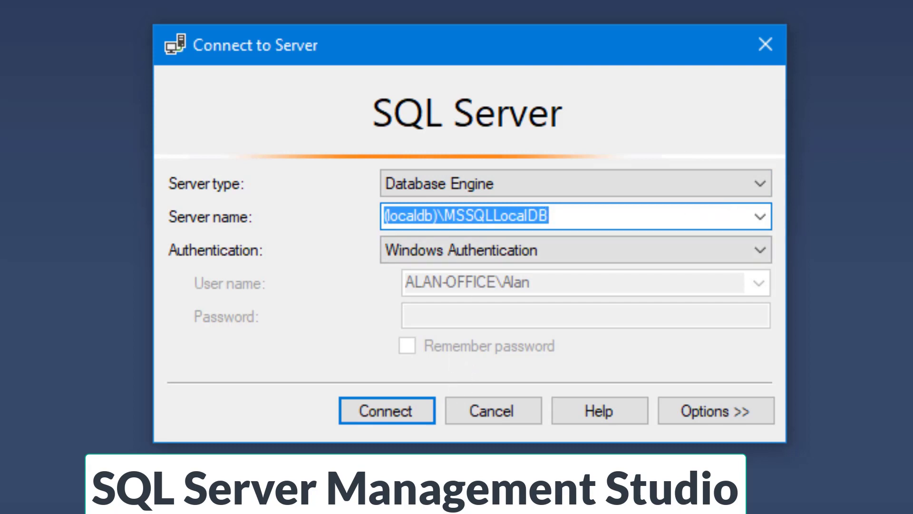
mouse_move(763, 232)
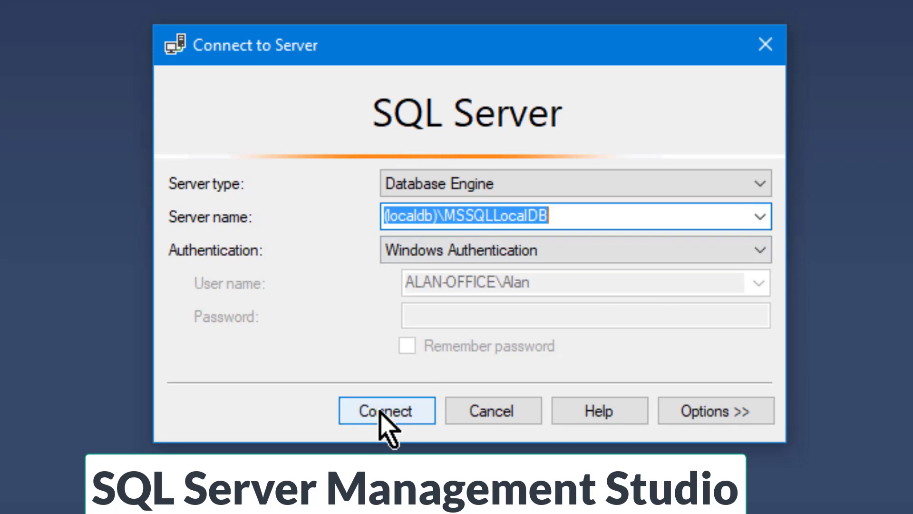
Connect to (localdb)\MSSQLLocalDB and expand the Databases folder in Object Explorer
left_click(387, 411)
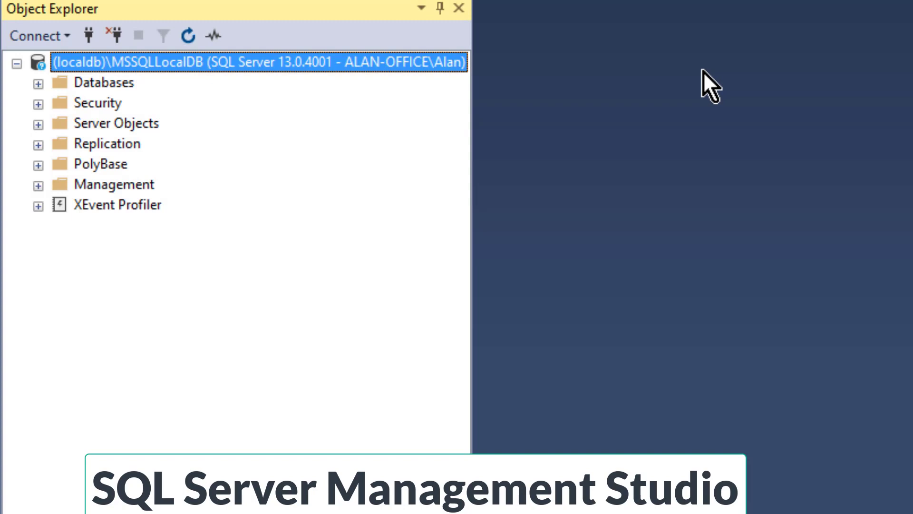
mouse_move(297, 85)
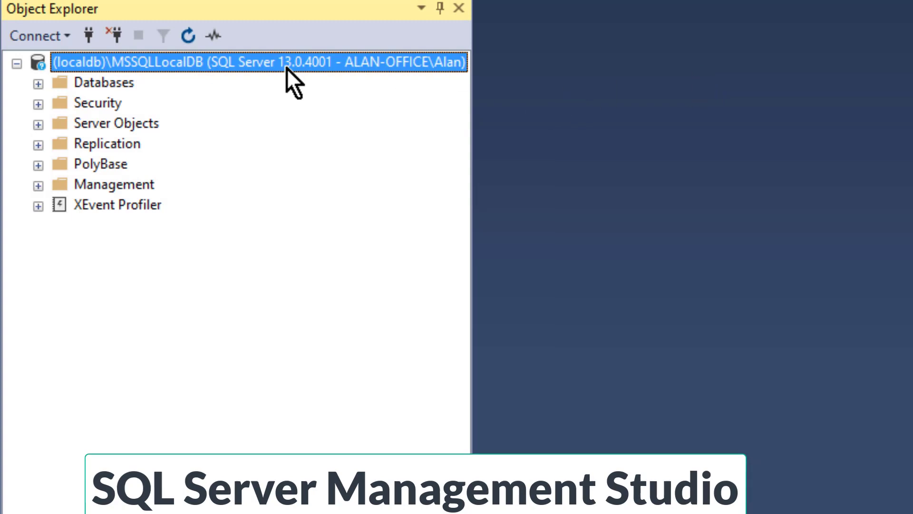
mouse_move(375, 76)
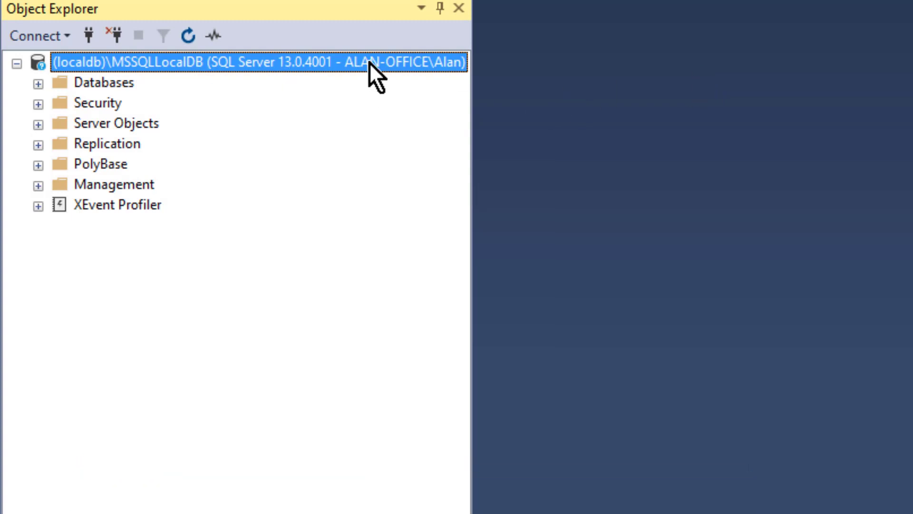
left_click(36, 83)
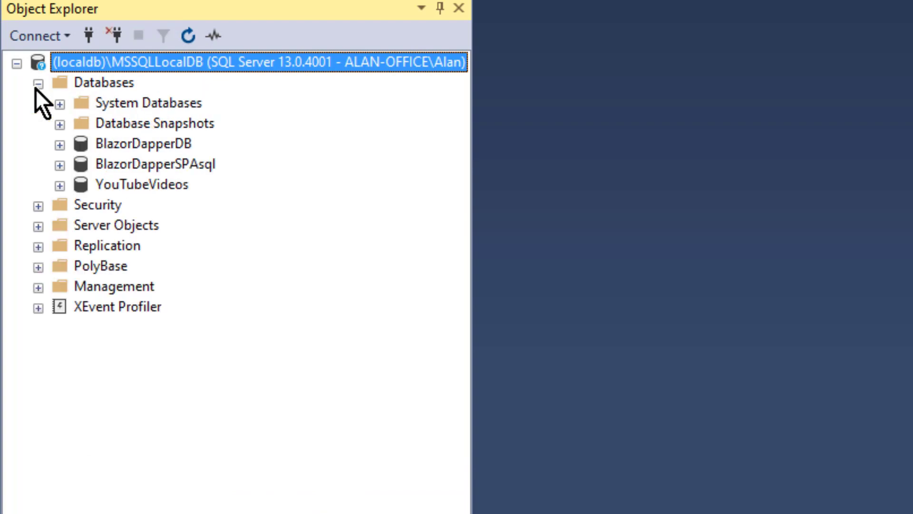
mouse_move(108, 96)
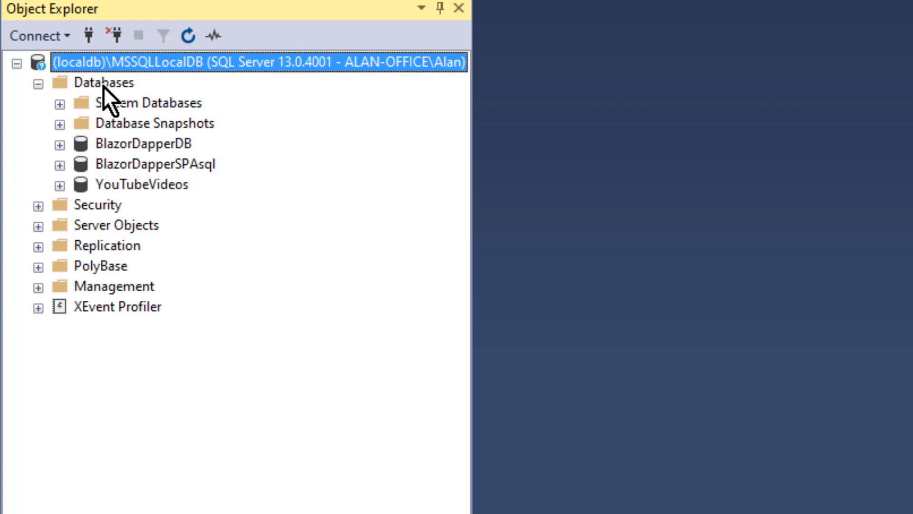
mouse_move(116, 195)
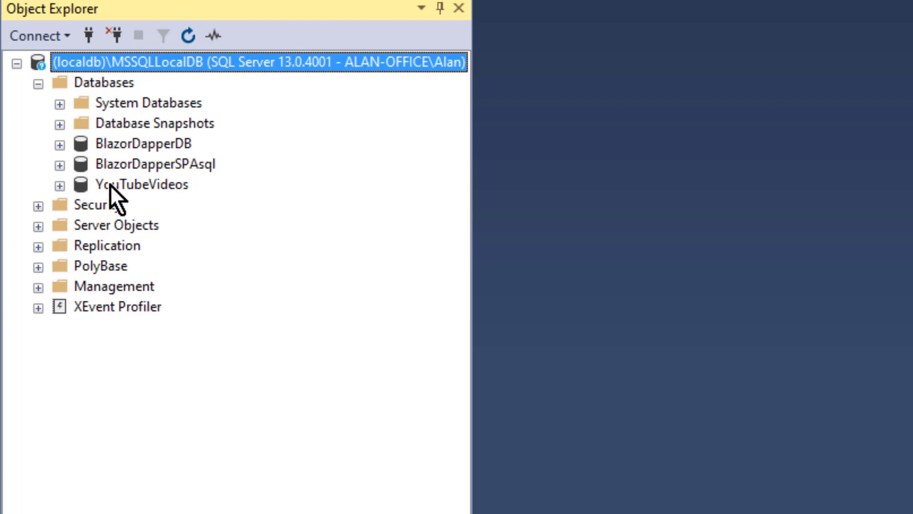
mouse_move(130, 157)
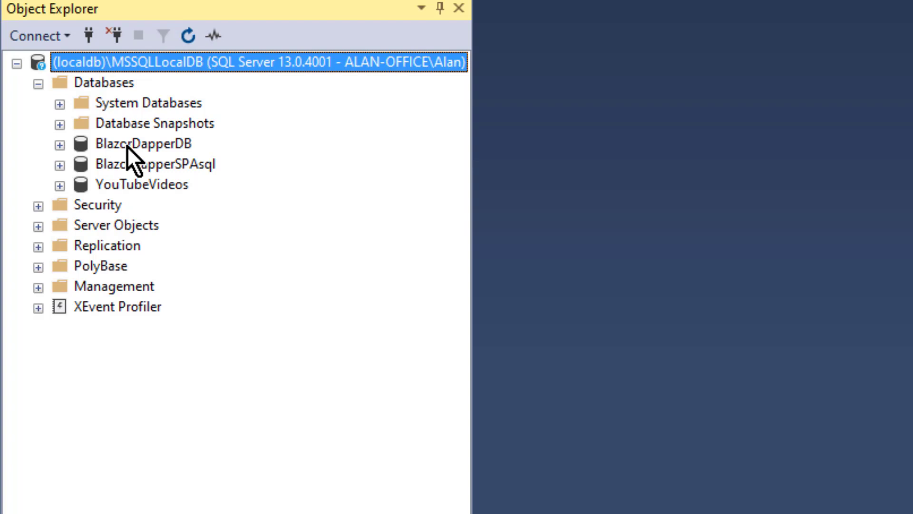
left_click(103, 82)
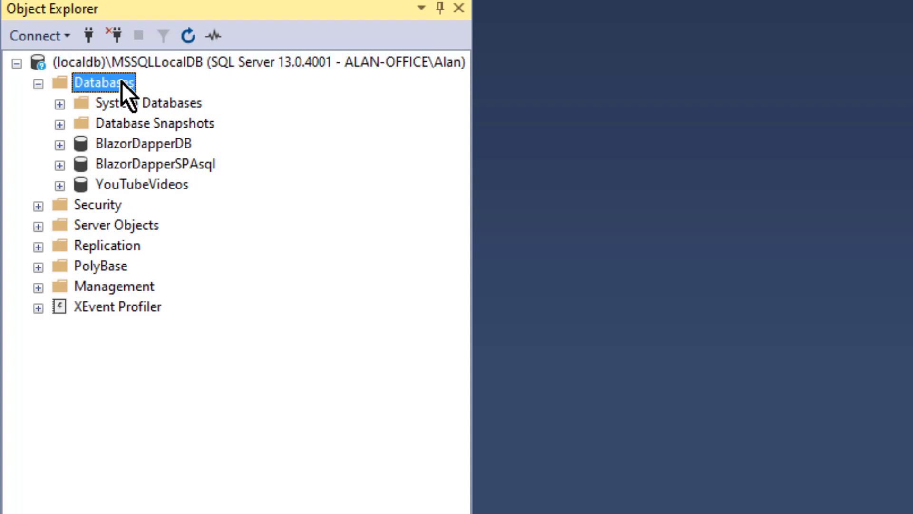
Create a new database named 'BlazorDapperCRUDdb' from the Databases folder's context menu
right_click(104, 82)
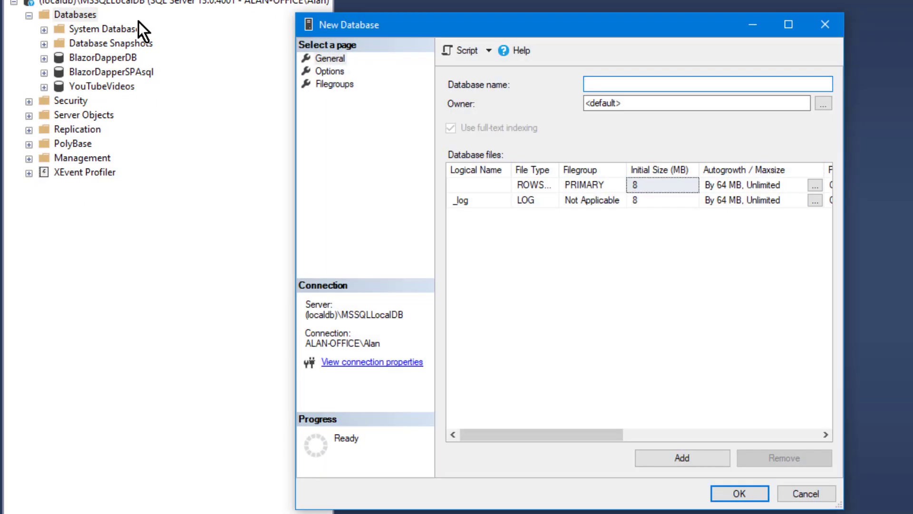
type("Bl")
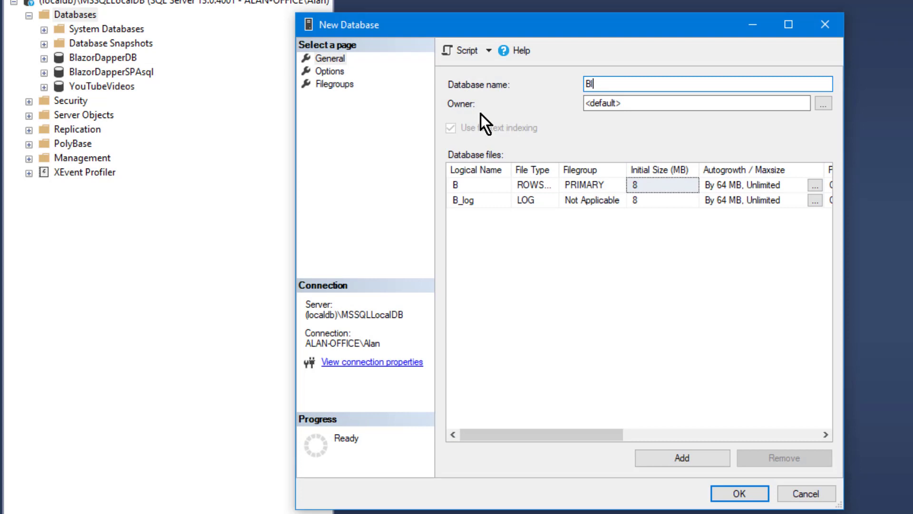
type("lazorDa")
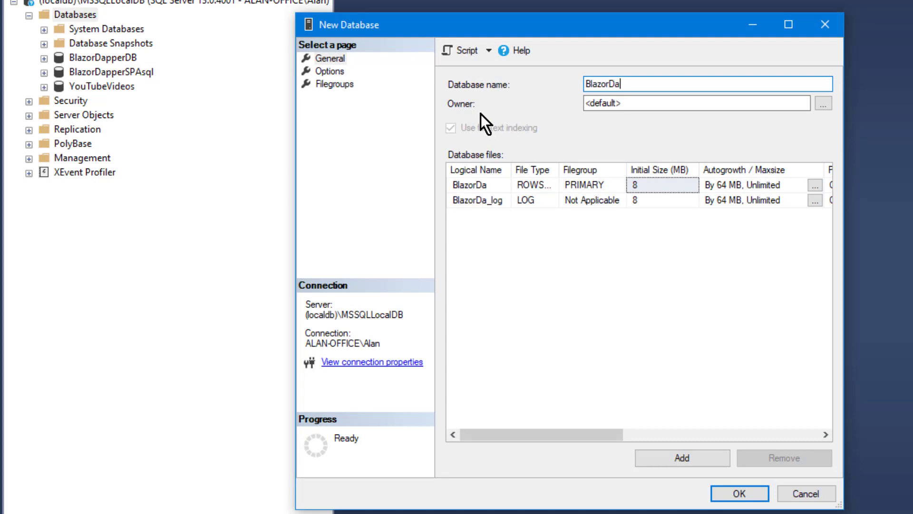
type("pper")
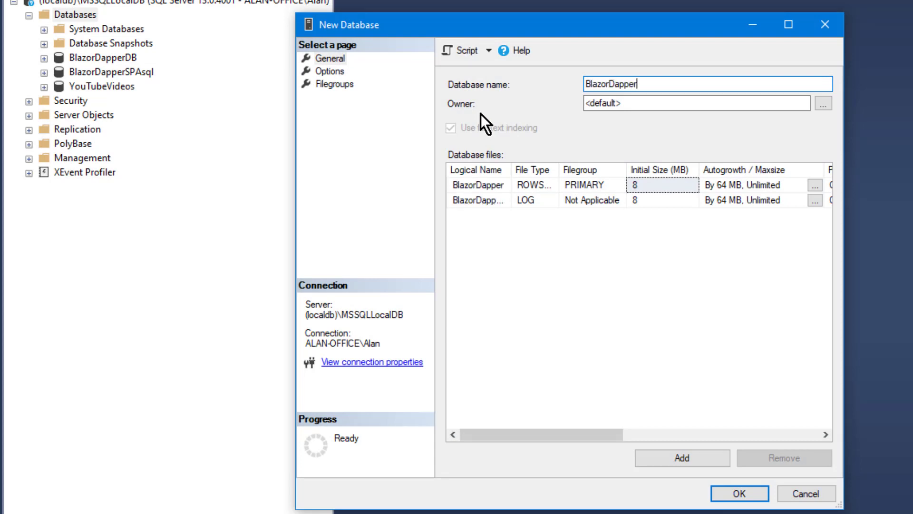
type("CRUD")
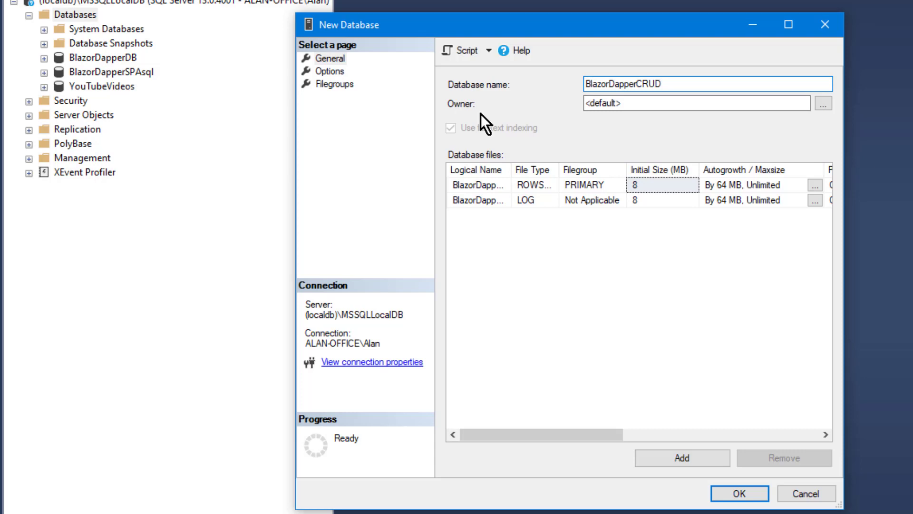
type("db")
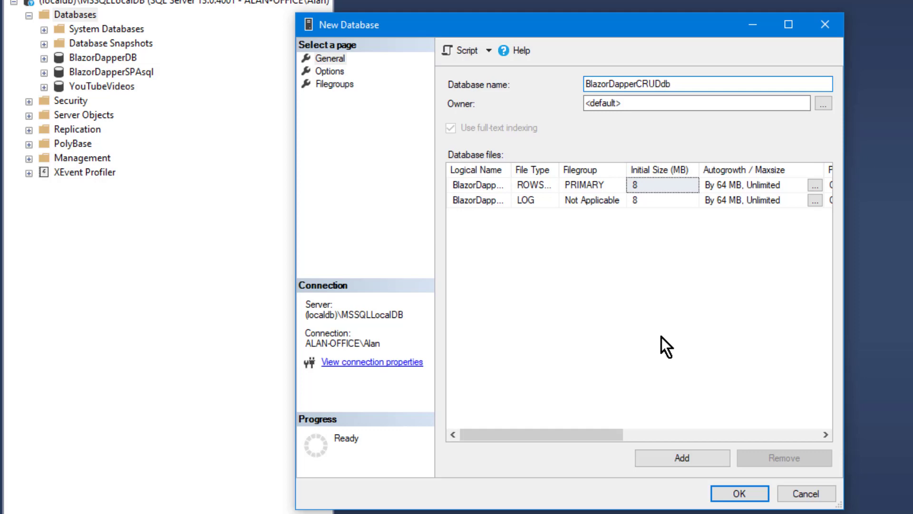
left_click(739, 493)
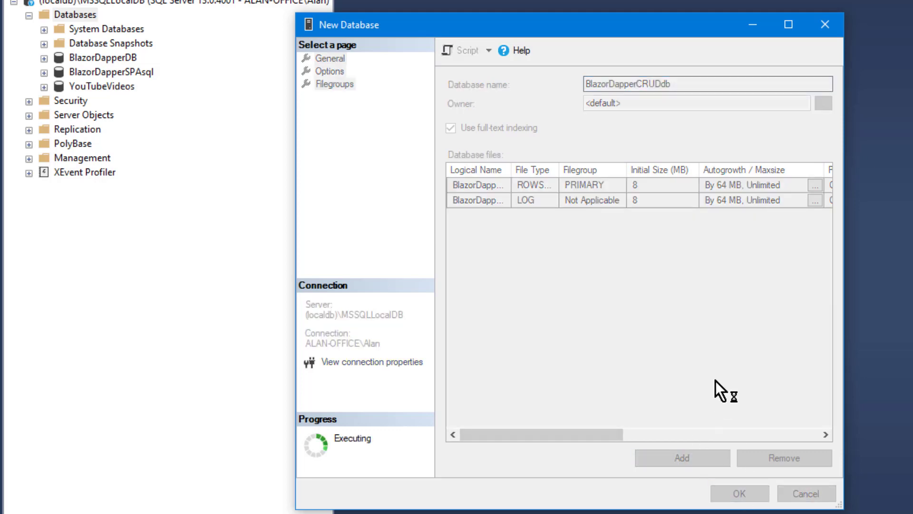
Refresh the database list and expand BlazorDapperCRUDdb down to its Tables folder
left_click(738, 494)
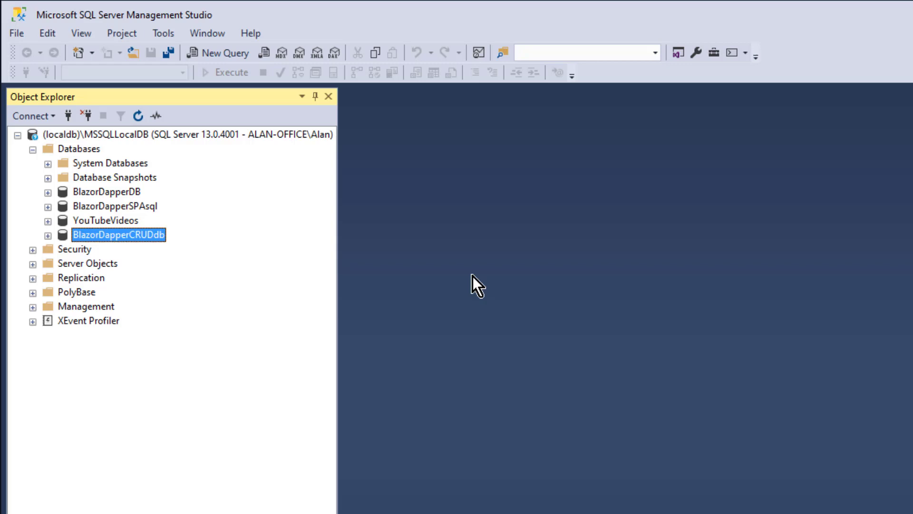
mouse_move(146, 248)
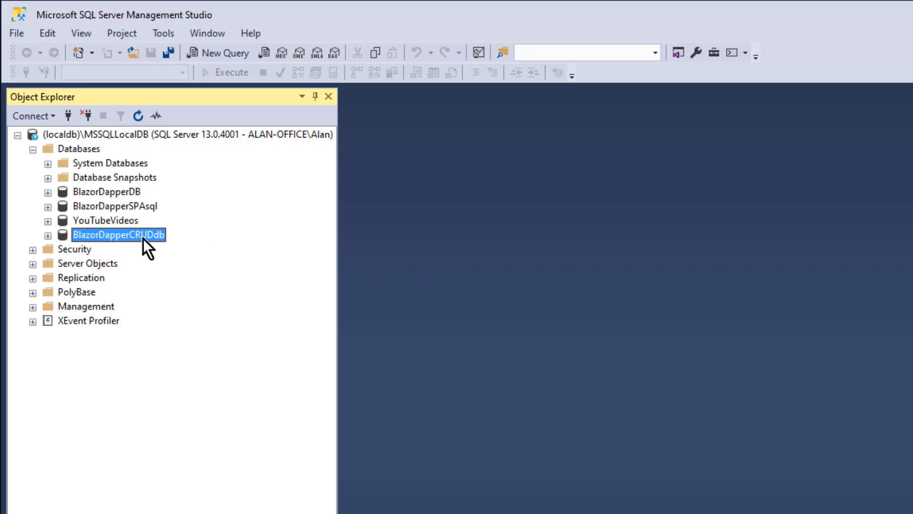
mouse_move(127, 182)
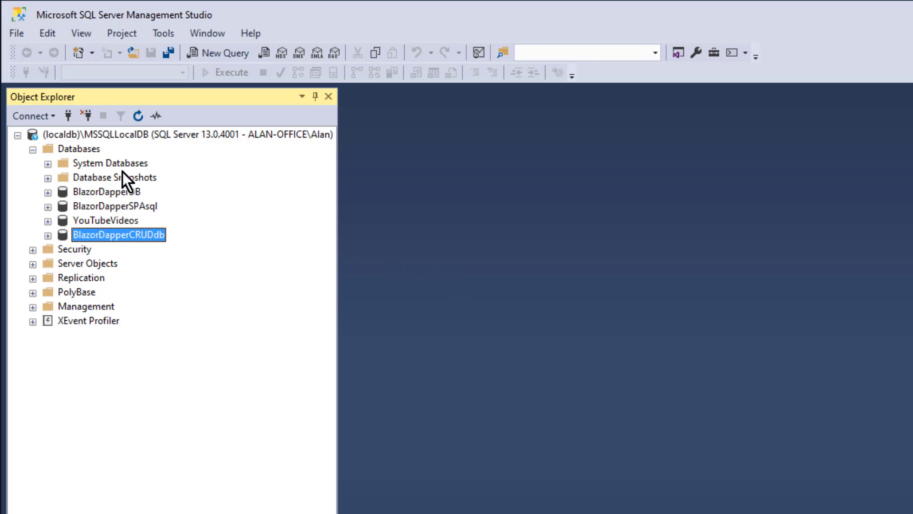
right_click(78, 149)
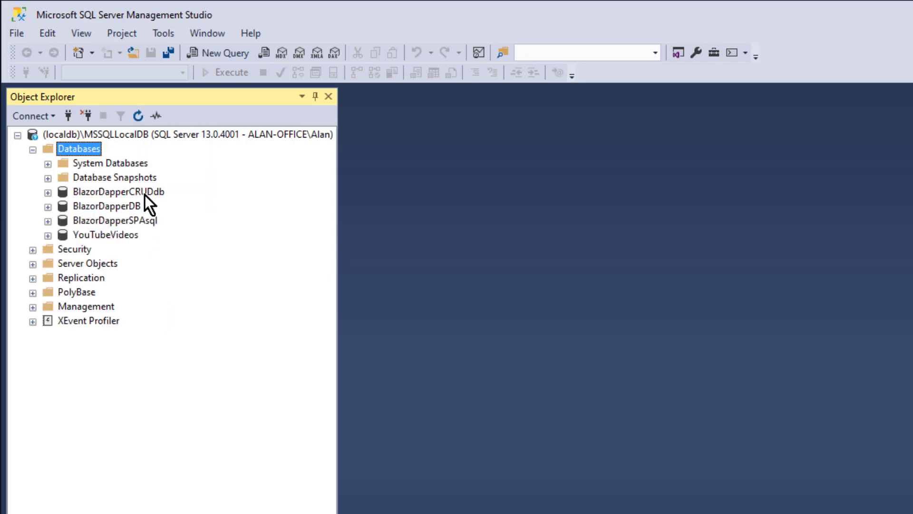
left_click(119, 192)
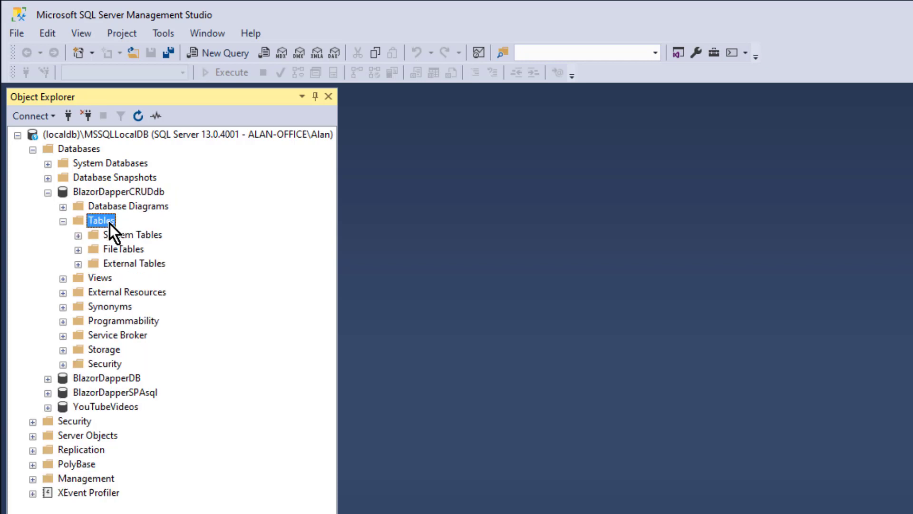
Start a new table with an int VideoID column as primary key and identity
right_click(100, 220)
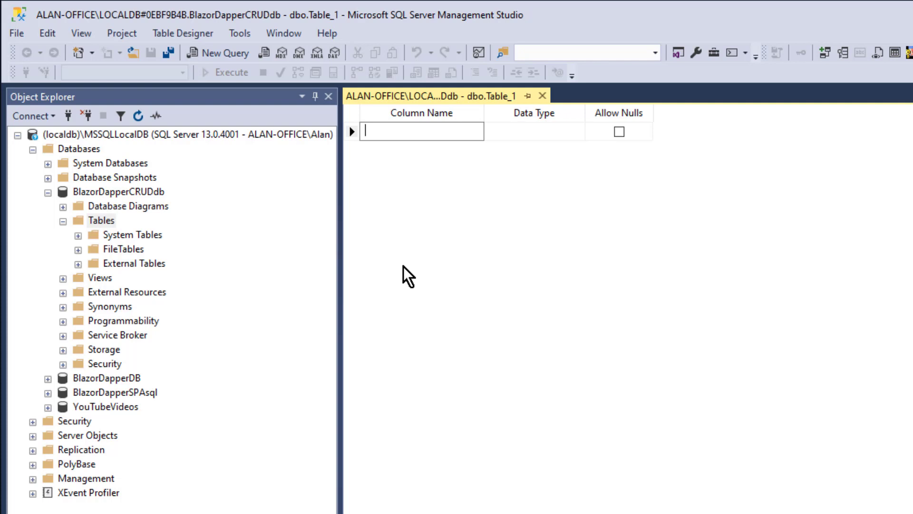
type("VideoID")
left_click(534, 131)
type("int")
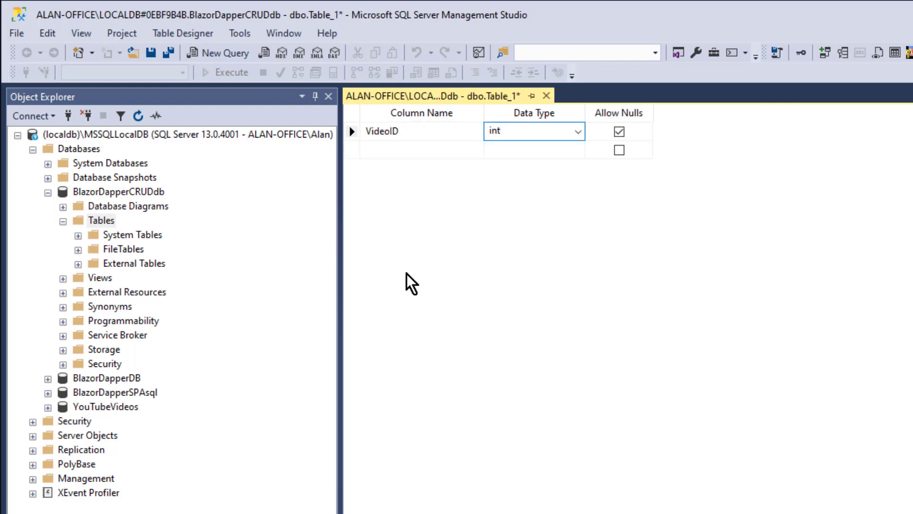
right_click(381, 130)
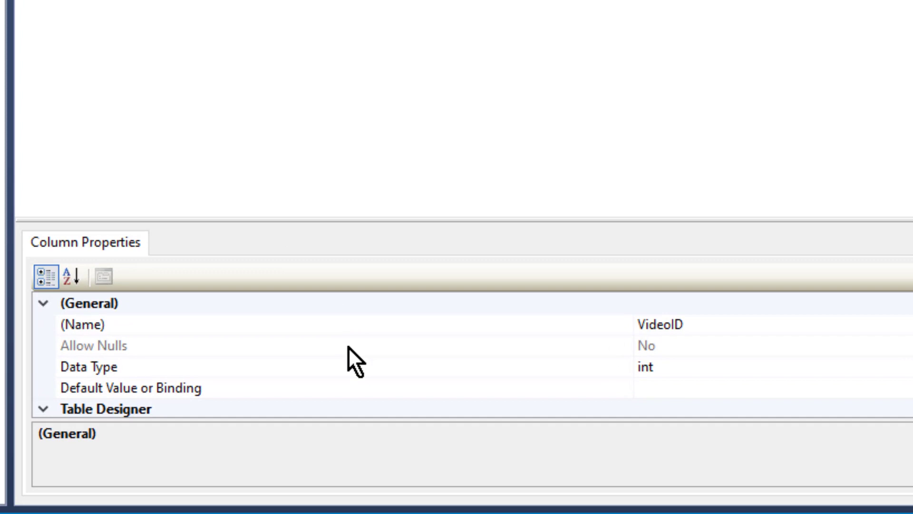
scroll("down", 3)
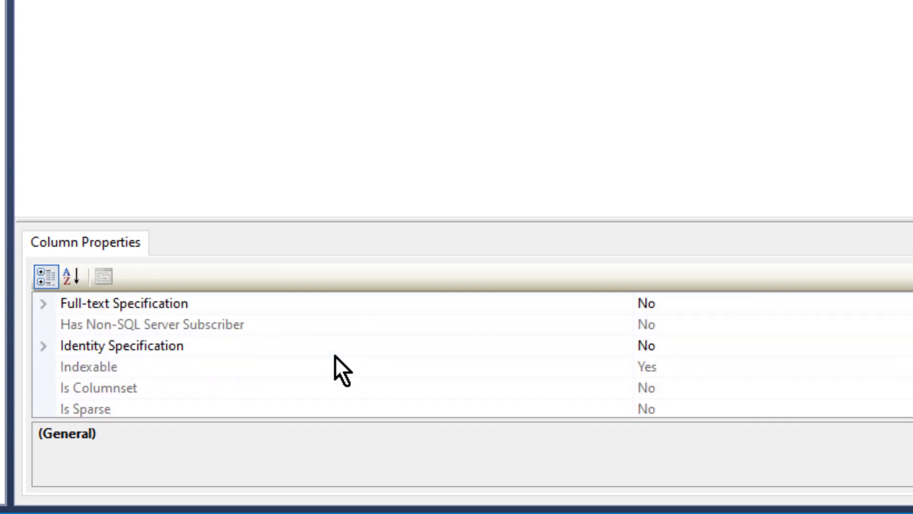
left_click(44, 345)
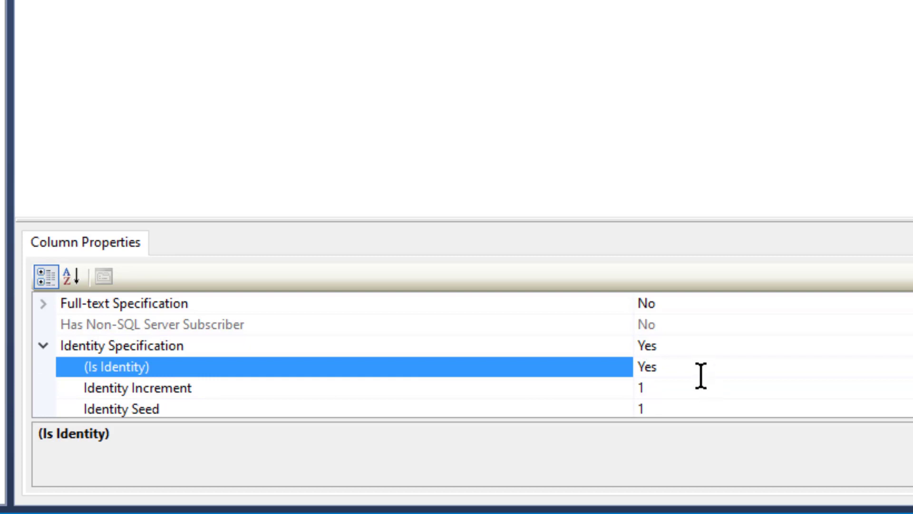
mouse_move(699, 220)
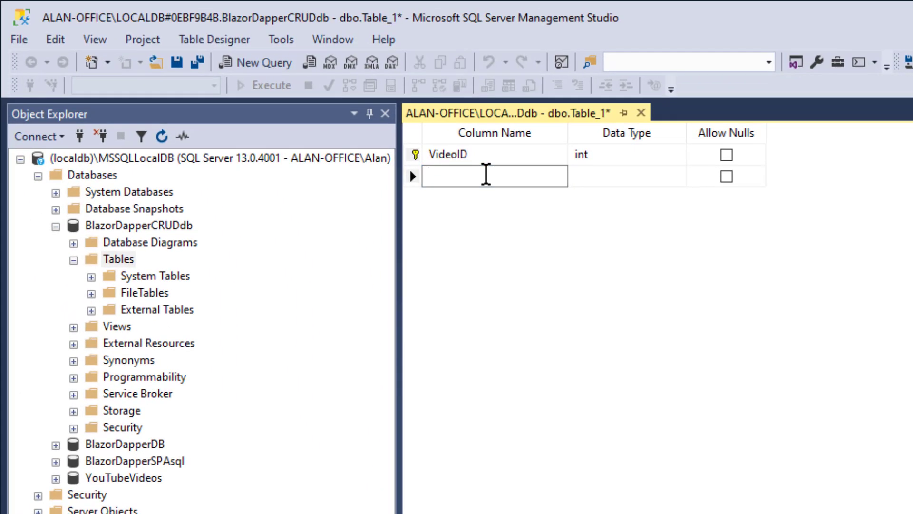
Add Title varchar(128), DatePublished date and IsActive bit columns, defaulting IsActive to 1
type("Title")
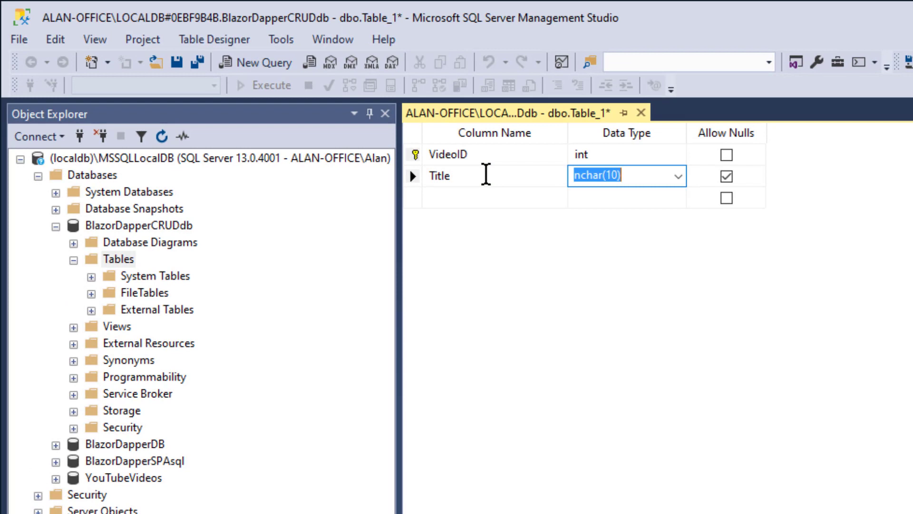
type("var")
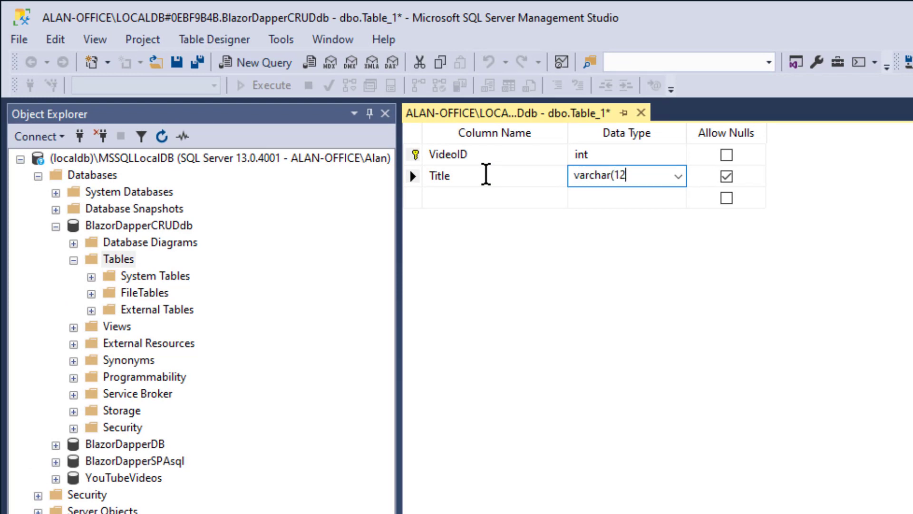
type("8")
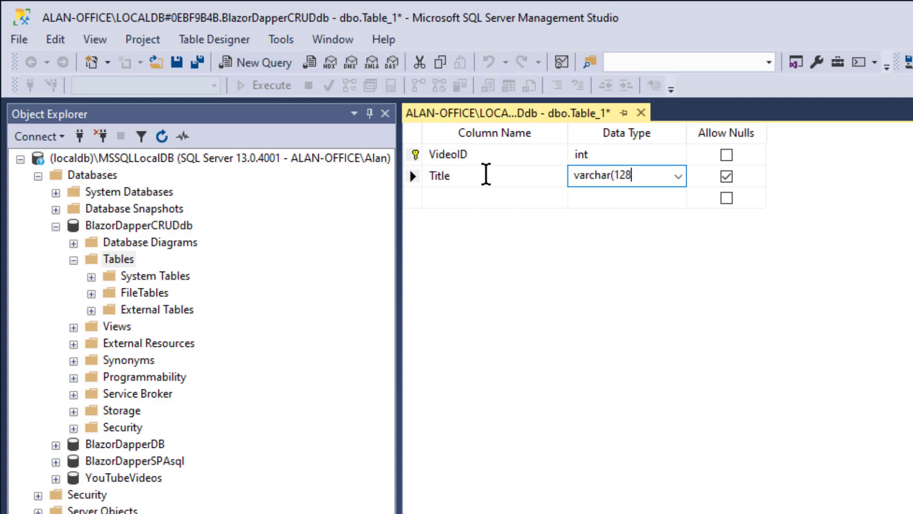
left_click(493, 197)
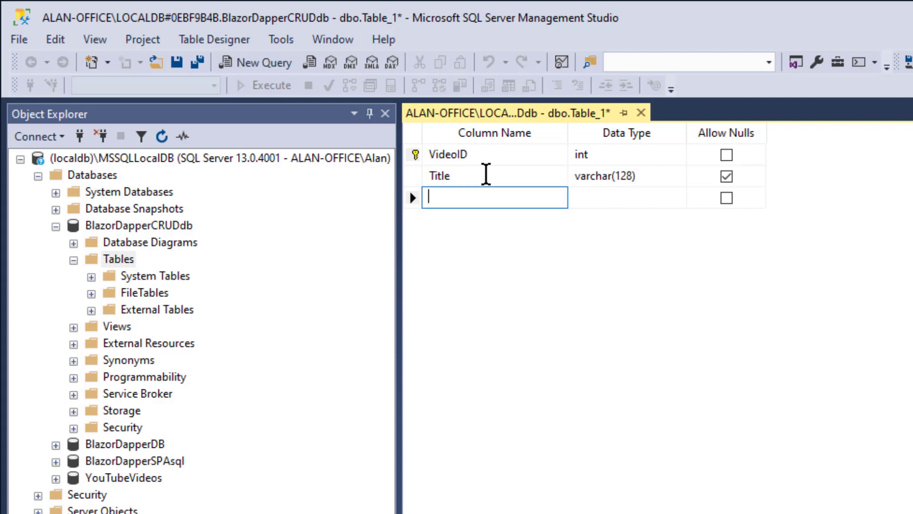
type("DatePublished")
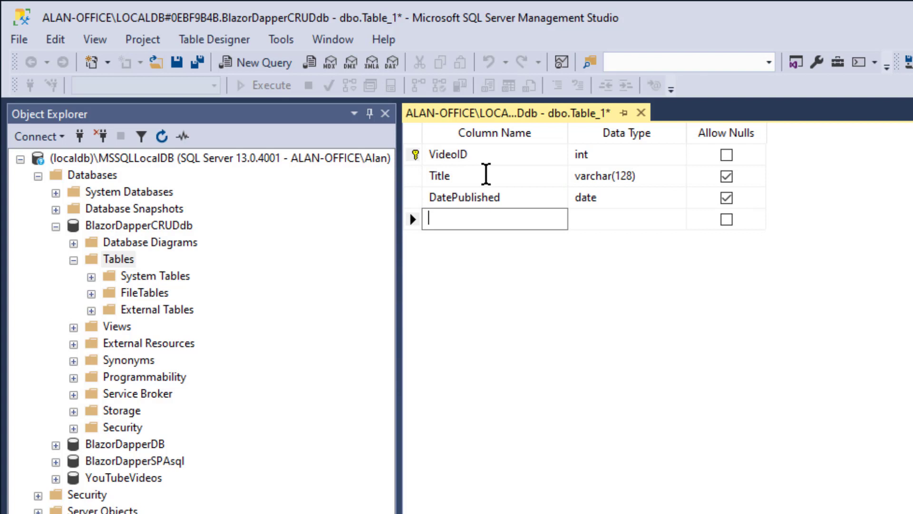
type("IsActive")
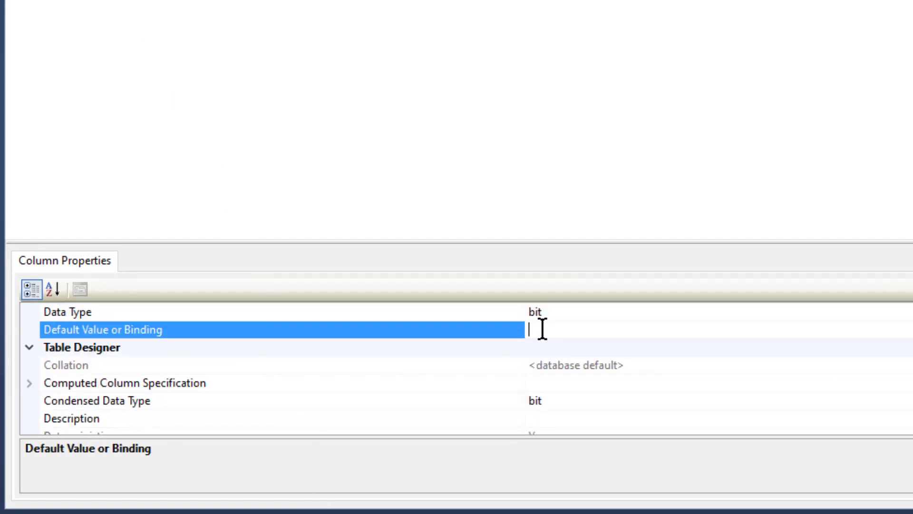
type("1")
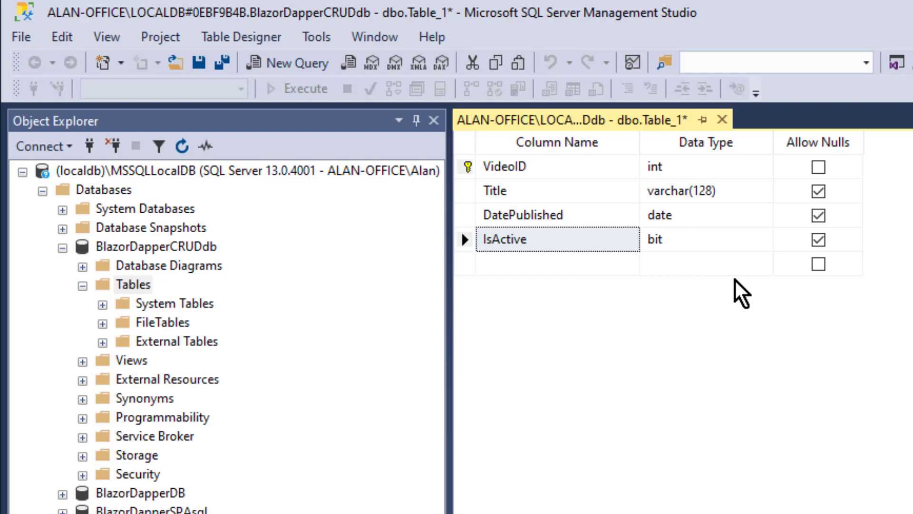
mouse_move(720, 418)
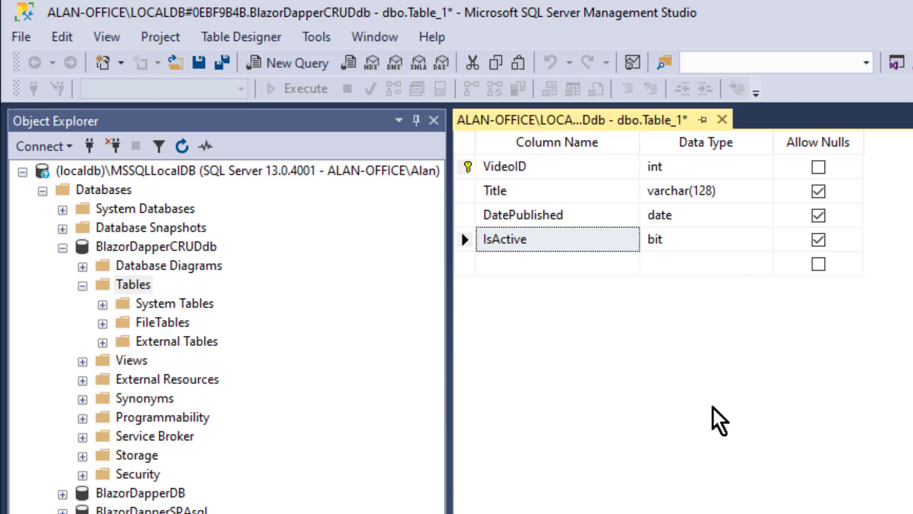
Save the table design under the name 'Video'
left_click(171, 58)
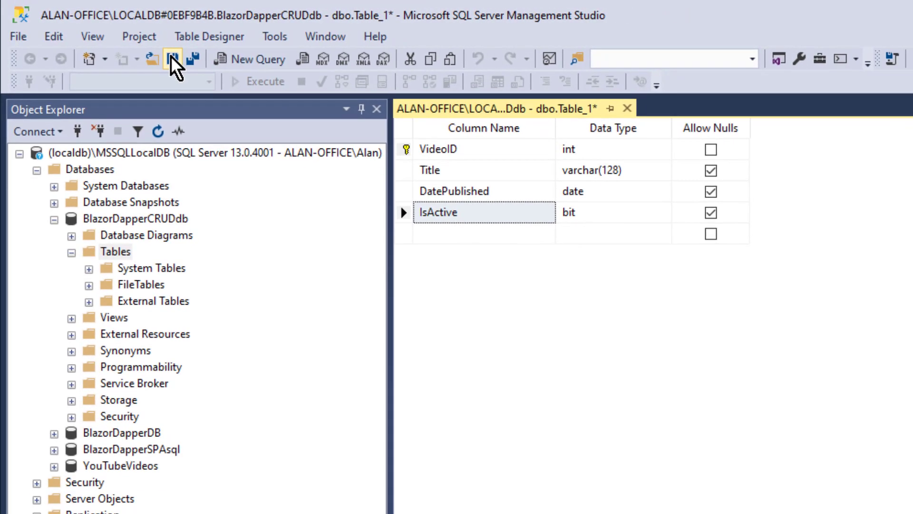
left_click(172, 58)
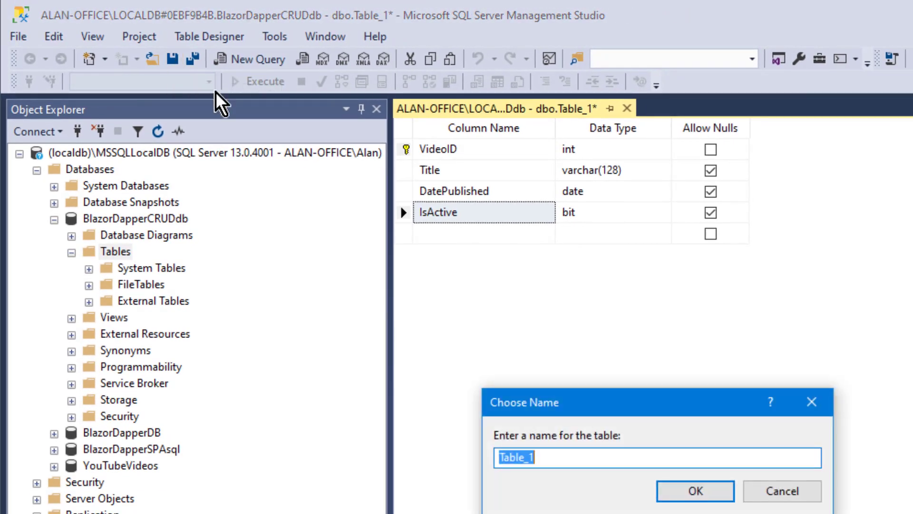
mouse_move(542, 457)
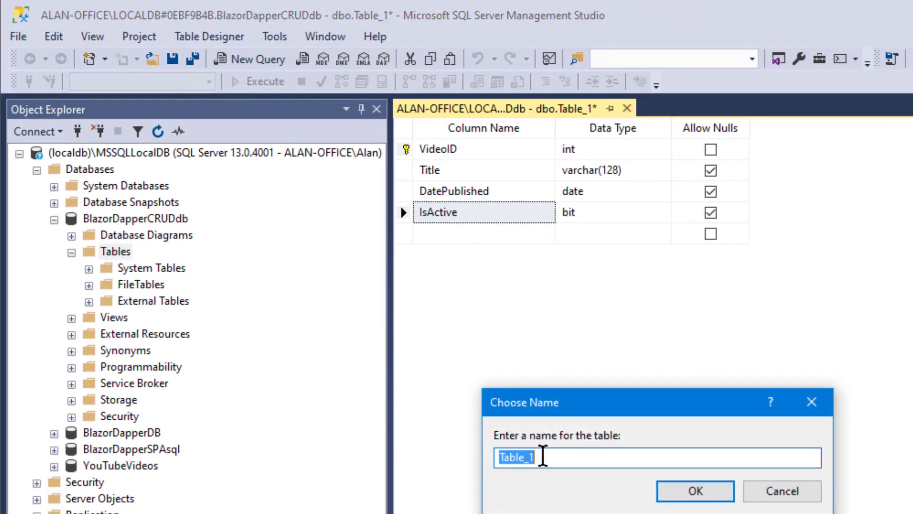
type("Video")
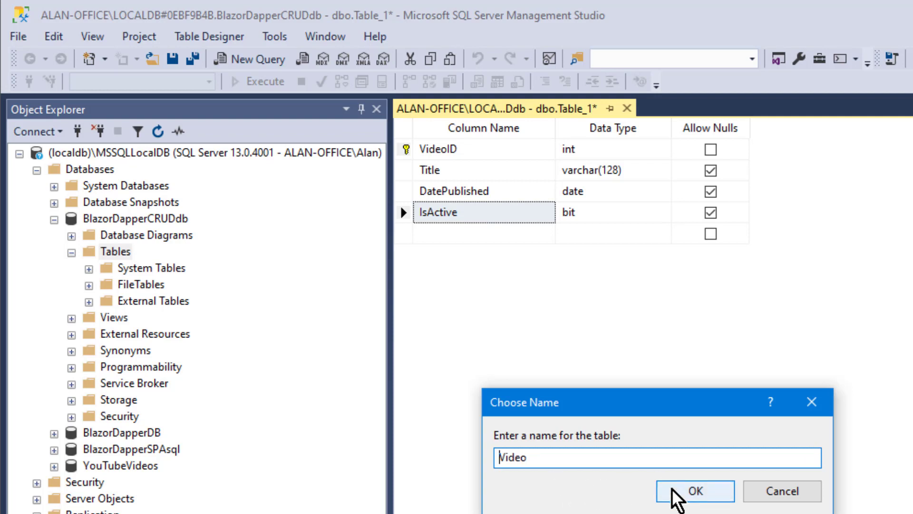
left_click(694, 491)
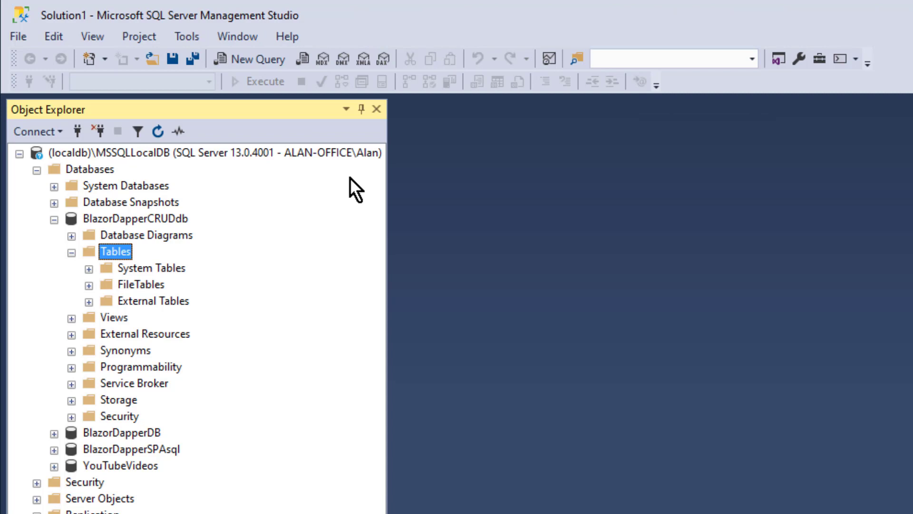
Refresh BlazorDapperCRUDdb and expand dbo.Video to show VideoID, Title, DatePublished and IsActive
right_click(135, 218)
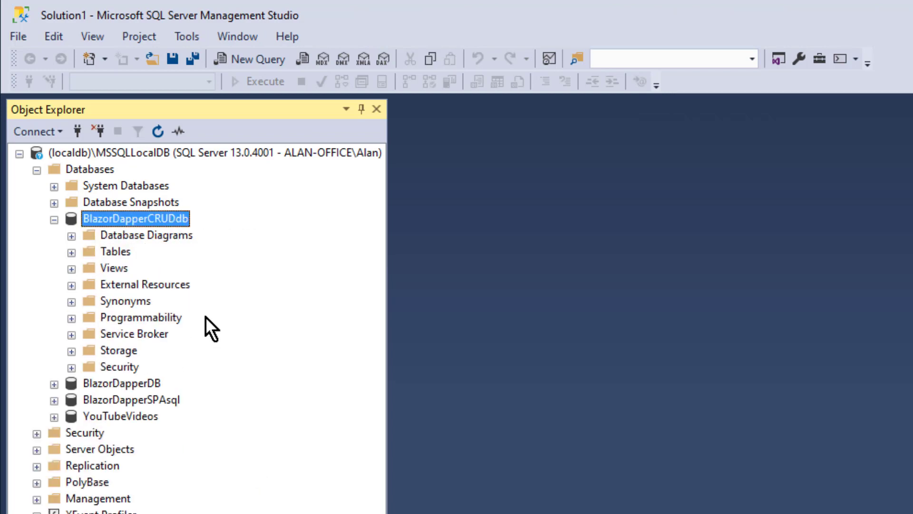
mouse_move(68, 262)
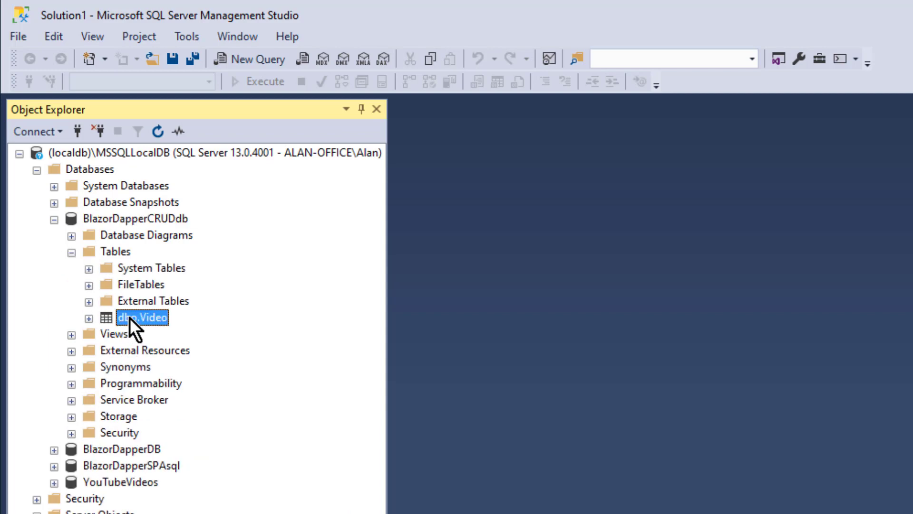
left_click(91, 318)
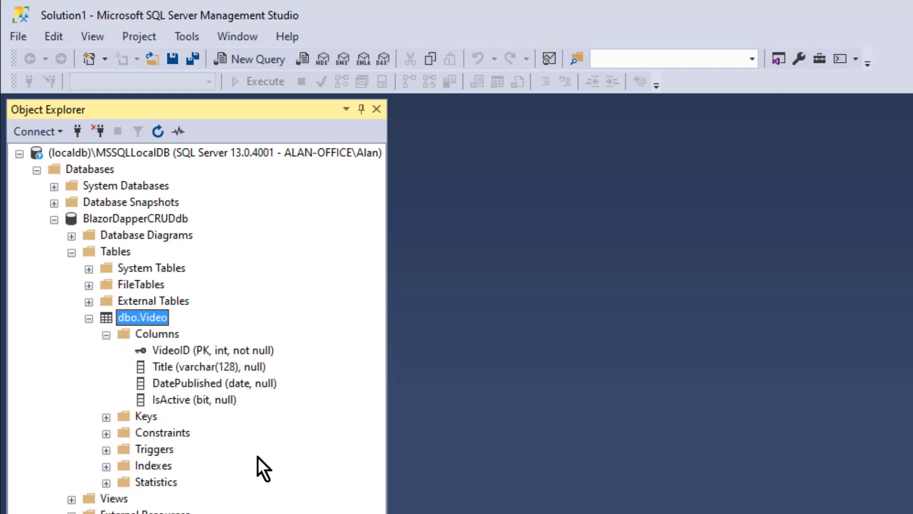
mouse_move(288, 507)
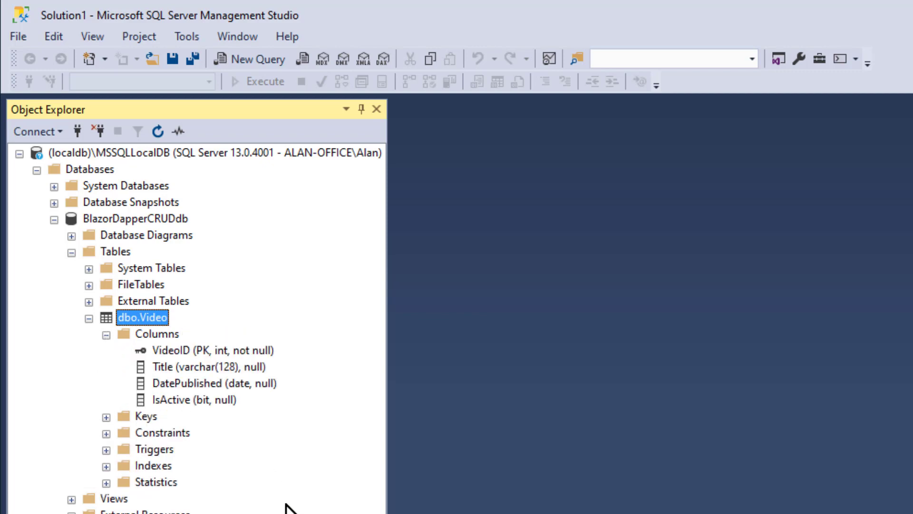
mouse_move(243, 227)
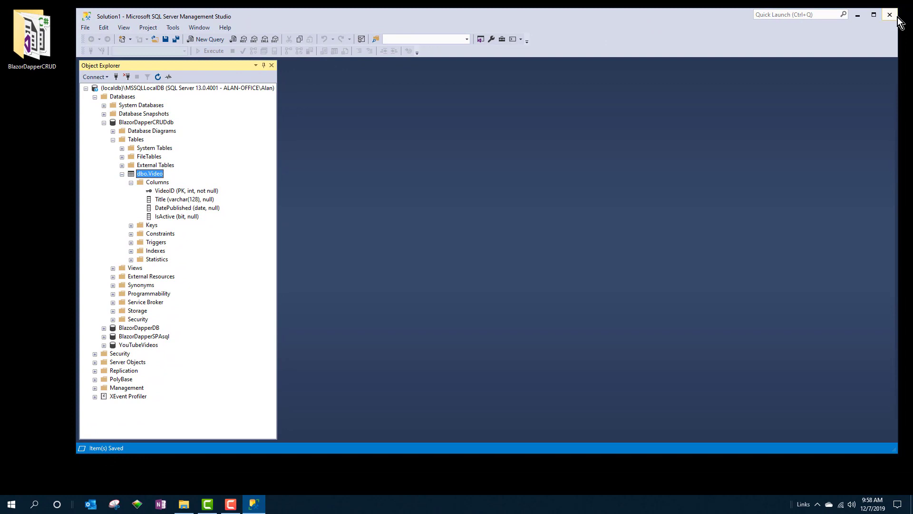
mouse_move(890, 14)
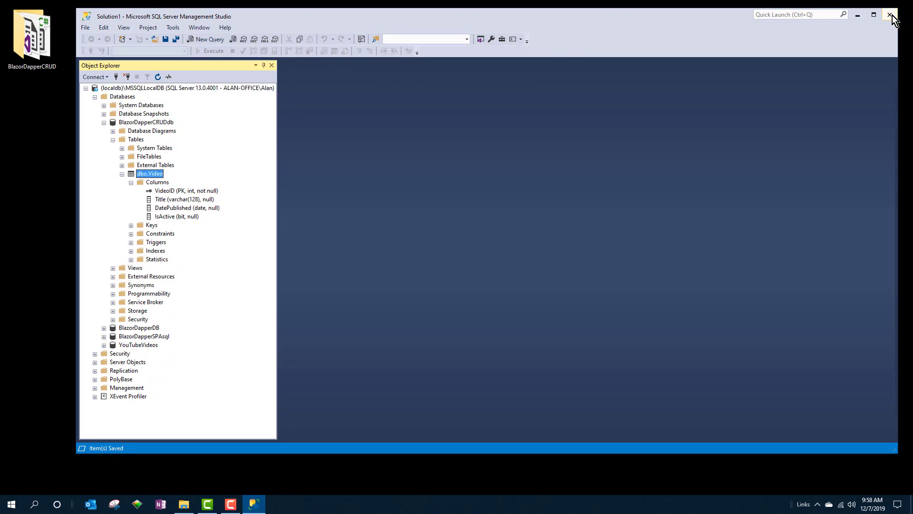
Exit Management Studio with the window's close button
left_click(890, 14)
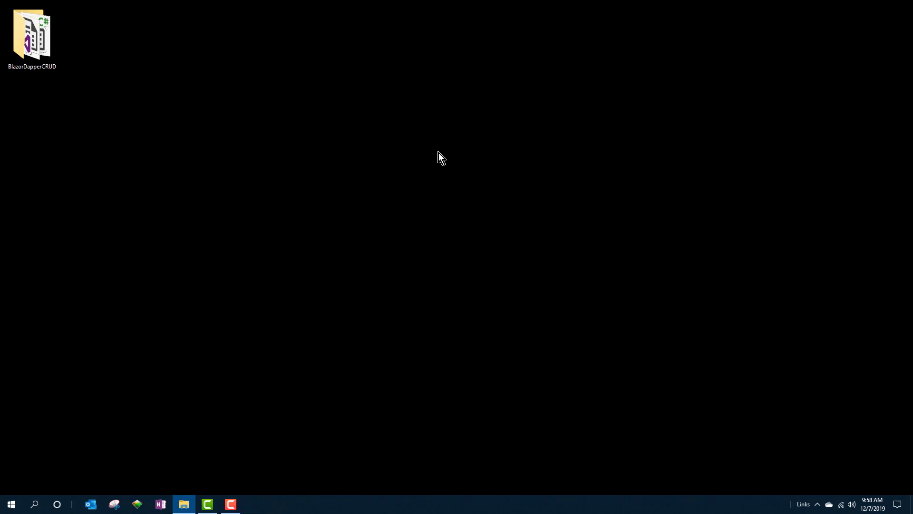